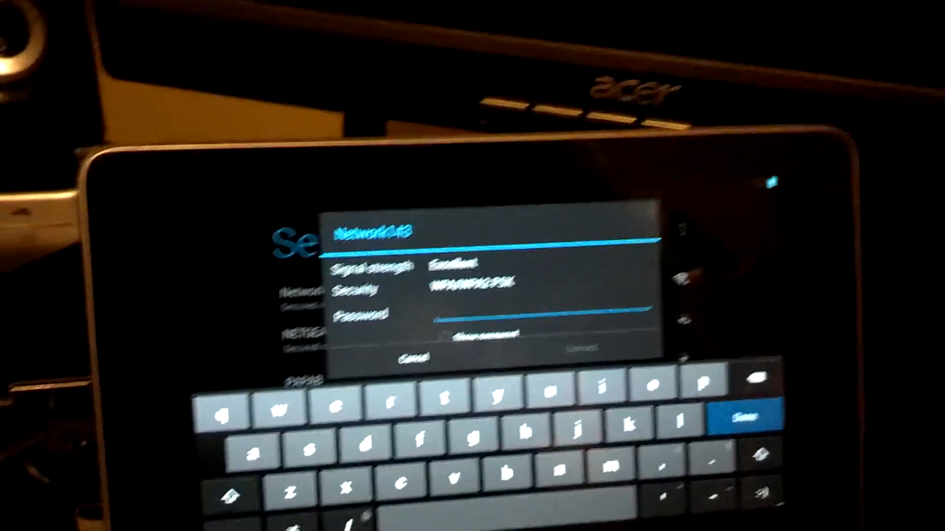
Connect the tablet to the Wi-Fi network with the entered password.
{"action": "left_click", "coordinate": [583, 348]}
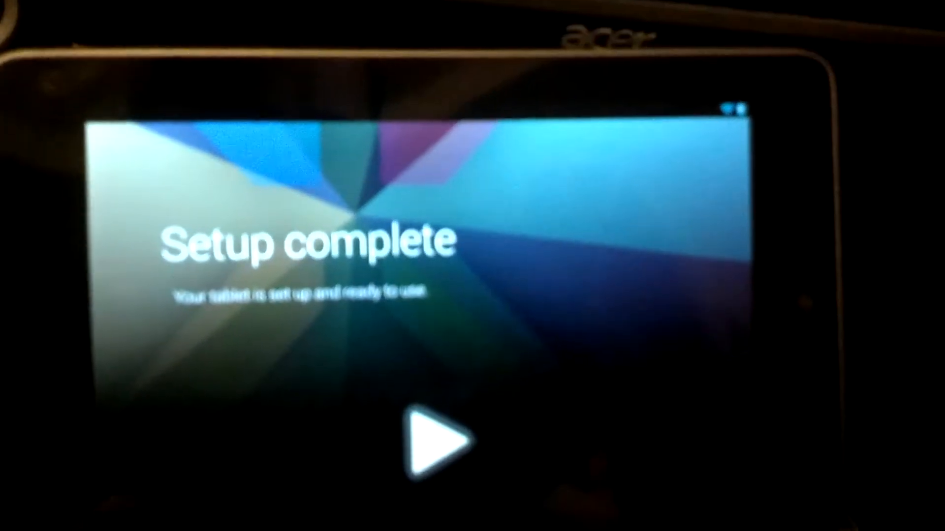
Finish the setup wizard and reach the tablet's home screen.
{"action": "left_click", "coordinate": [440, 436]}
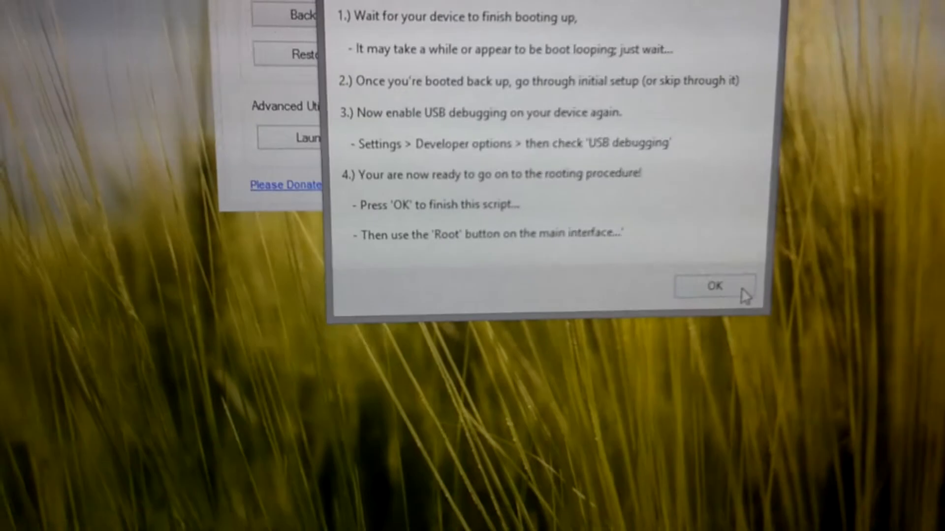
Dismiss the post-setup instructions and start Root with Custom Recovery checked.
{"action": "left_click", "coordinate": [714, 287]}
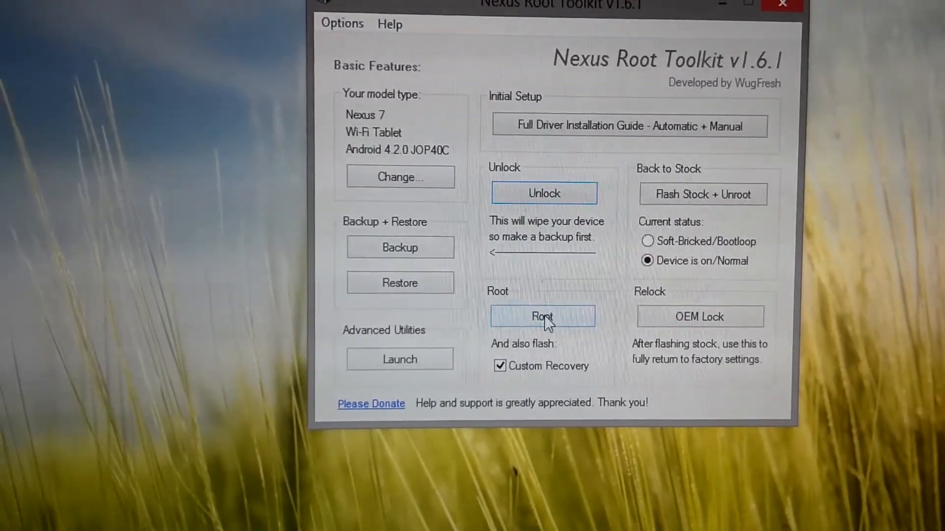
{"action": "left_click", "coordinate": [541, 316]}
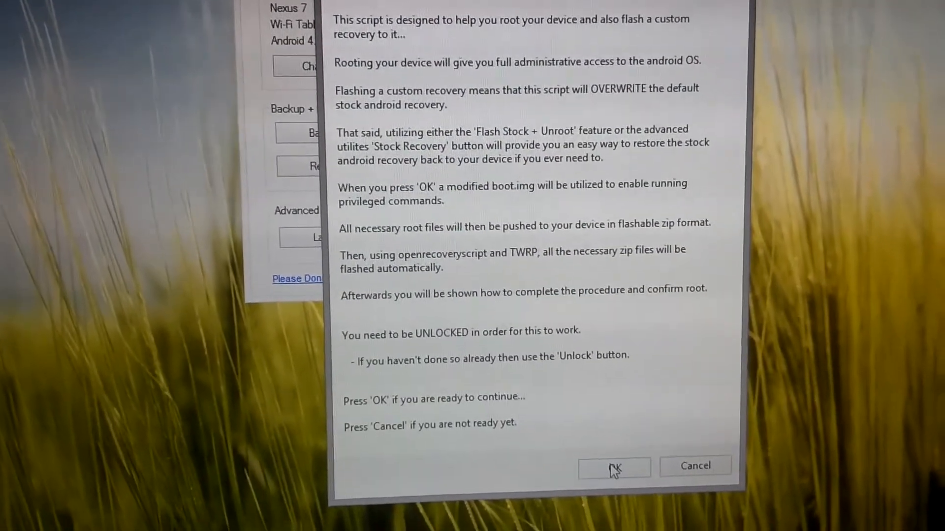
Confirm the root explanation dialog so the tablet reboots into its bootloader.
{"action": "left_click", "coordinate": [613, 466]}
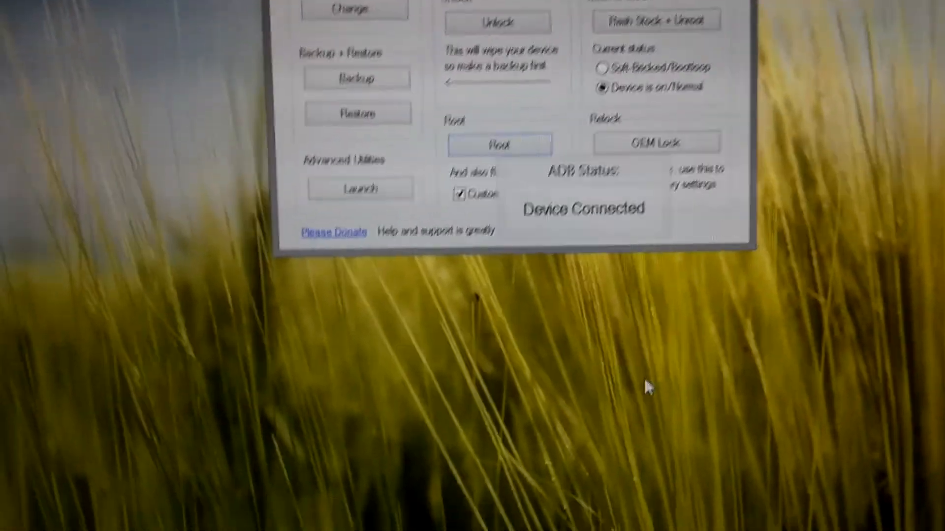
{"action": "left_click", "coordinate": [489, 130]}
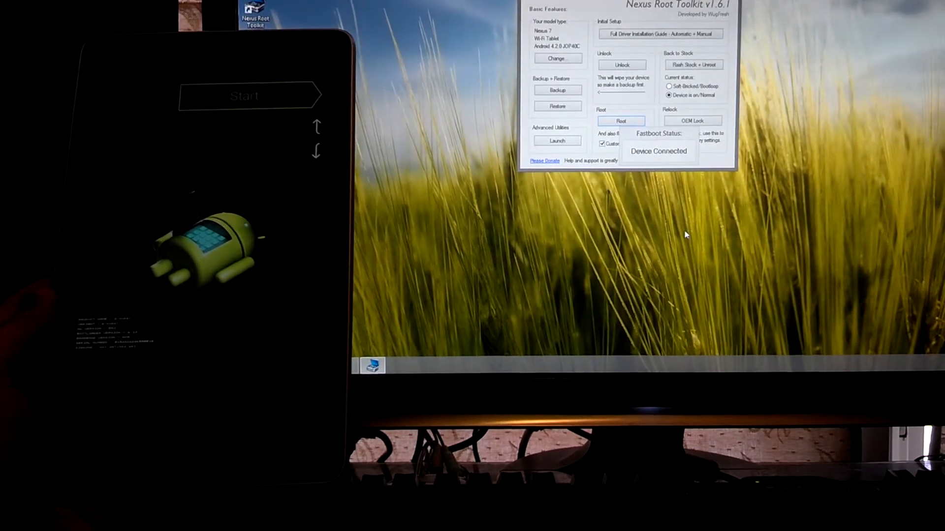
{"action": "left_click", "coordinate": [621, 120]}
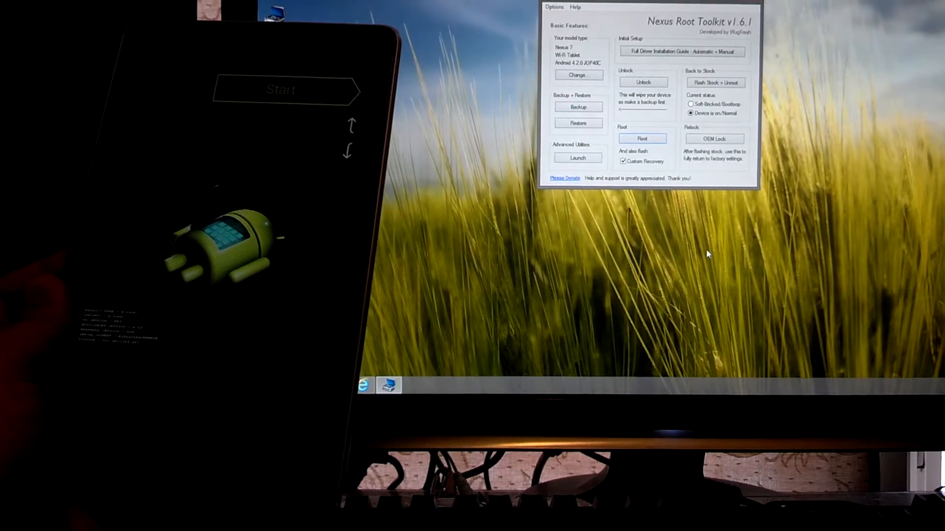
Confirm the toolkit prompt so the tablet boots TWRP temporarily.
{"action": "left_click", "coordinate": [642, 138]}
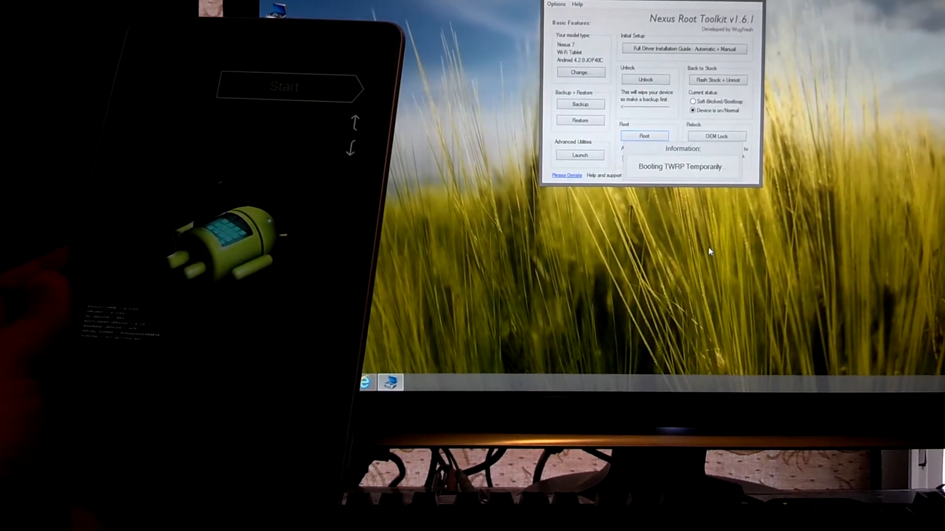